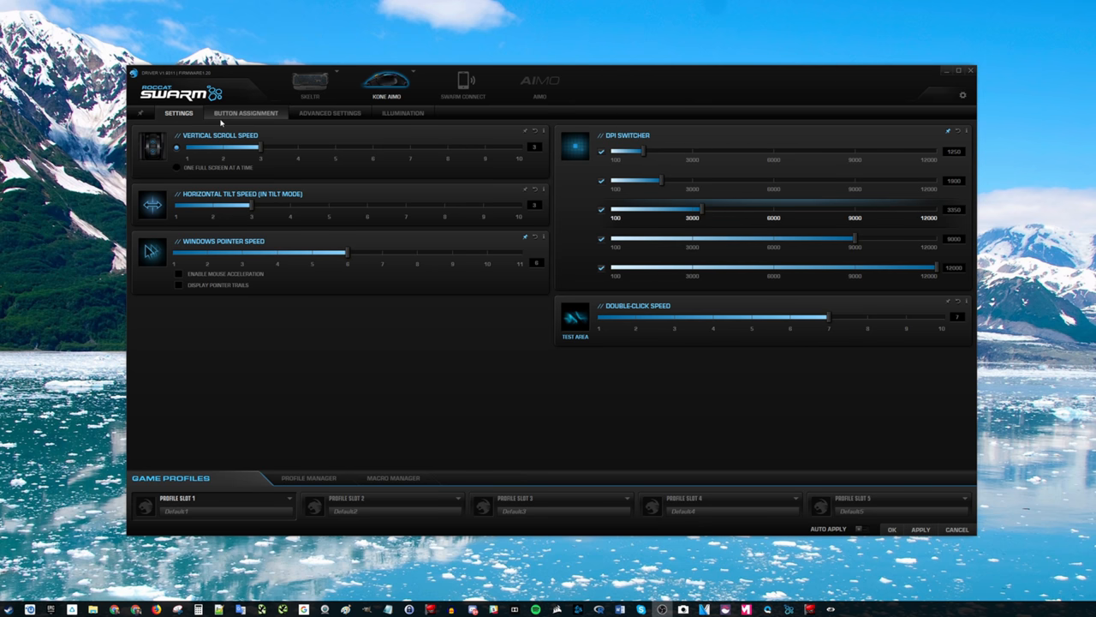
- Show the Kone AIMO's Advanced Settings: 1000 Hz polling, angle snapping, very low distance control
left_click(329, 112)
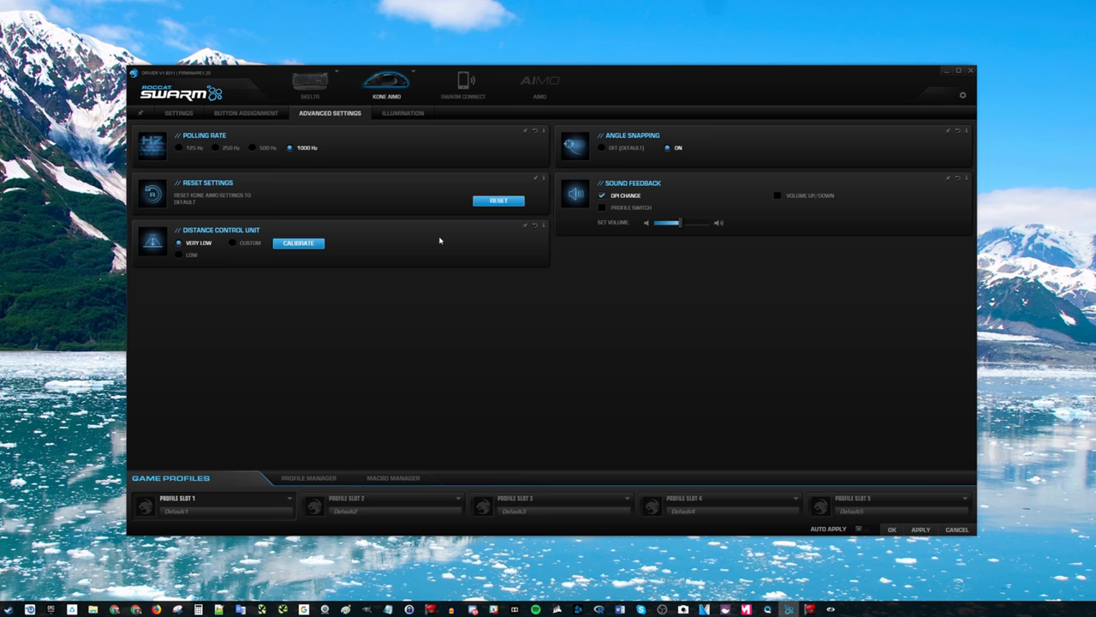
mouse_move(745, 207)
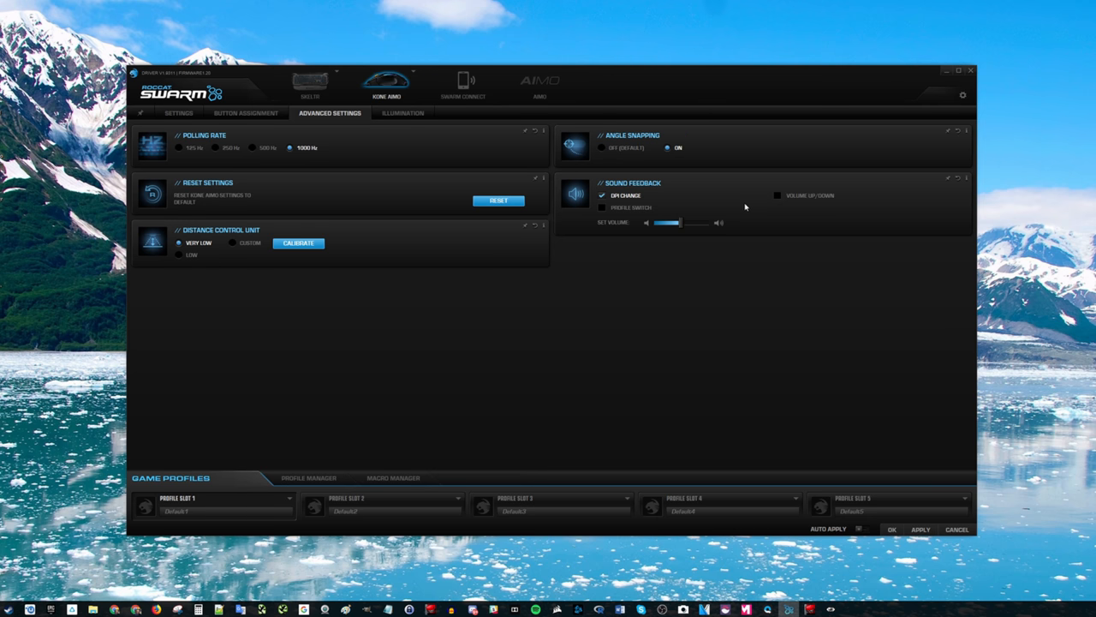